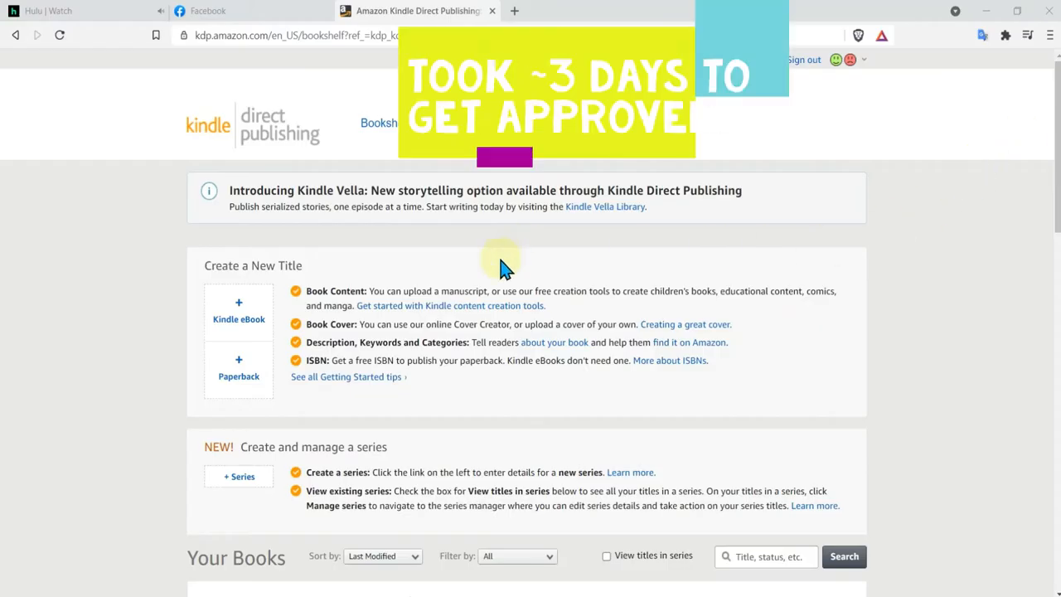
# - Filter the bookshelf by Live status, leaving the two Corgi Journal paperbacks listed
pyautogui.click(517, 557)
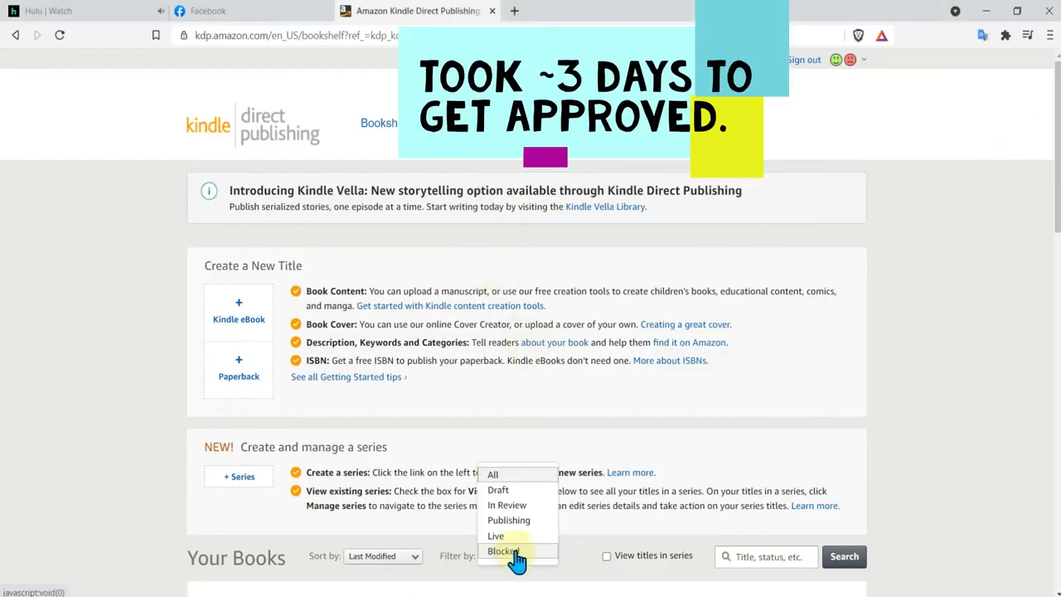
pyautogui.click(494, 535)
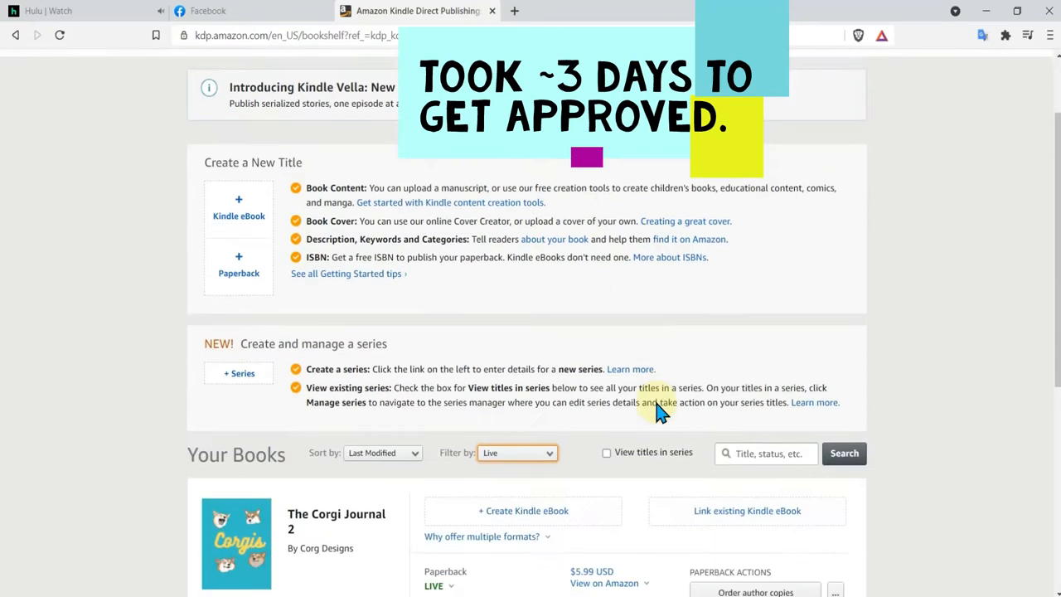
pyautogui.scroll(-3)
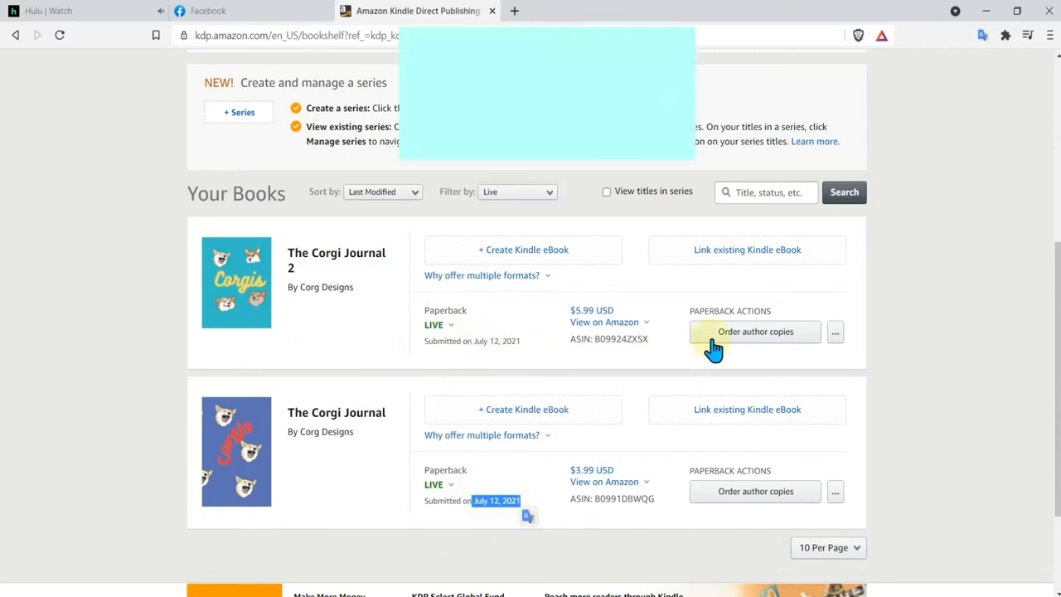
# - Choose 'Order author copies' from The Corgi Journal 2 paperback's extra actions
pyautogui.click(835, 331)
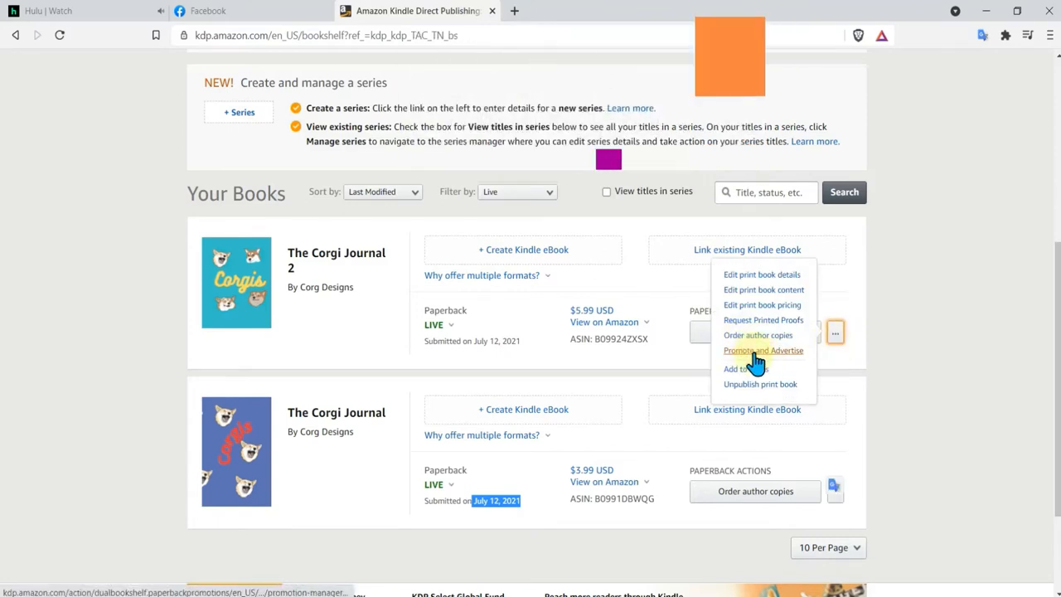
pyautogui.click(757, 335)
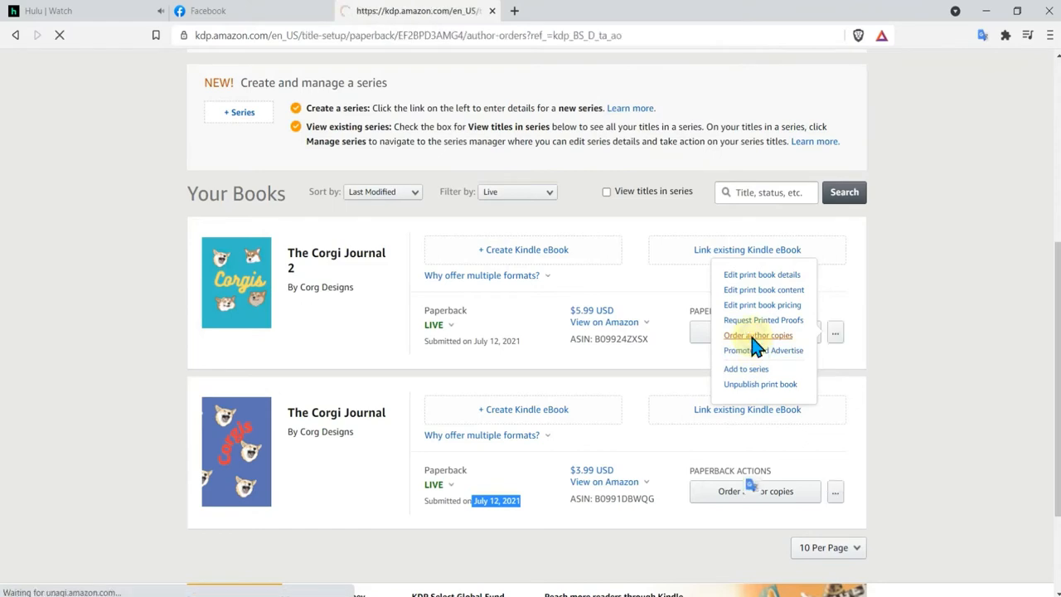
# - Review the retail-copies note and choose Amazon.com as the order marketplace, quantity left blank
pyautogui.click(756, 335)
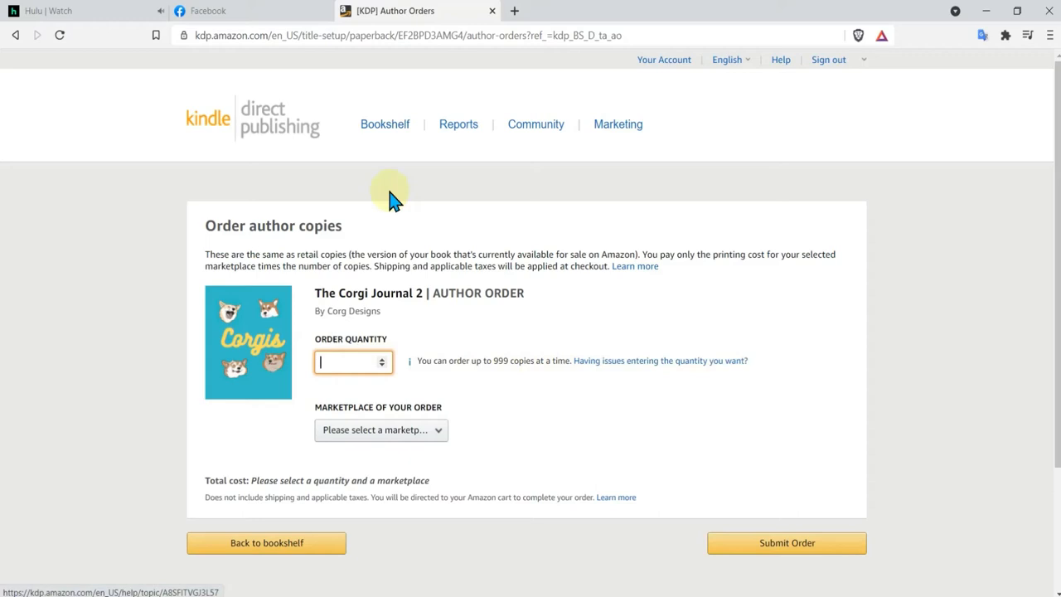
pyautogui.moveTo(245, 253); pyautogui.dragTo(375, 253)
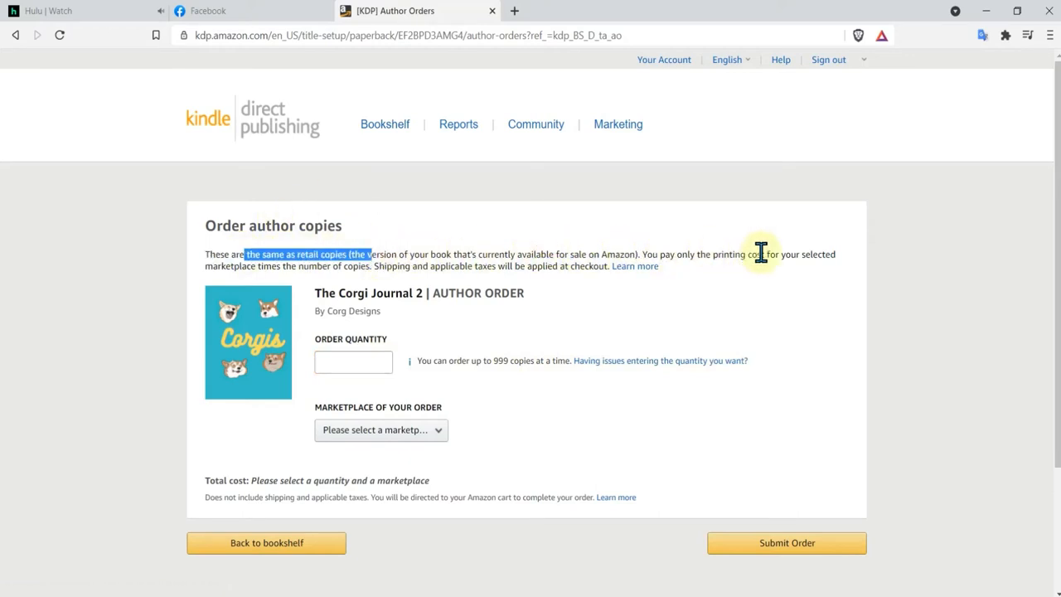
pyautogui.moveTo(406, 389)
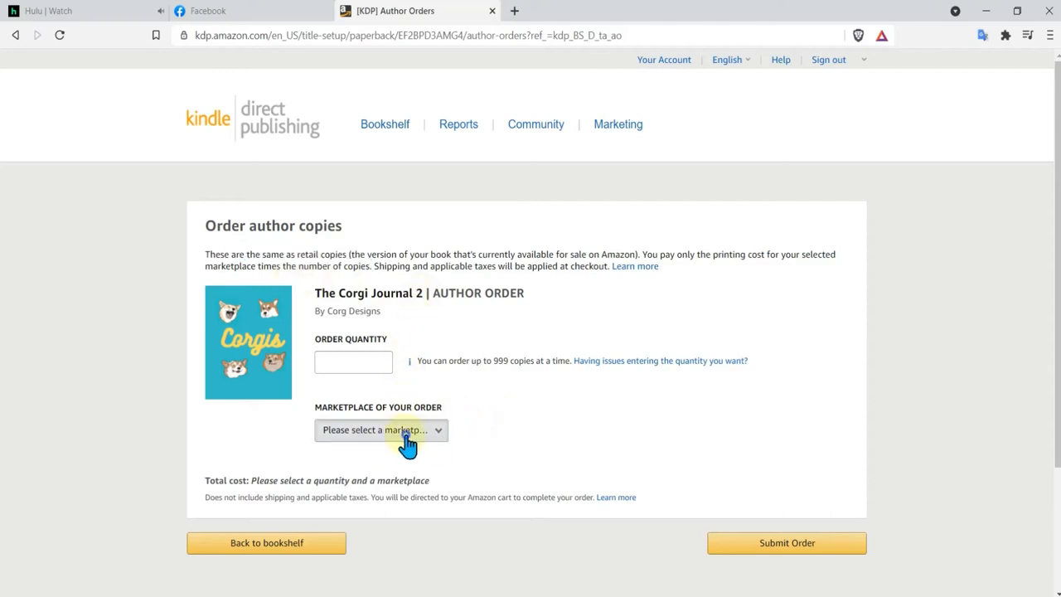
pyautogui.click(381, 430)
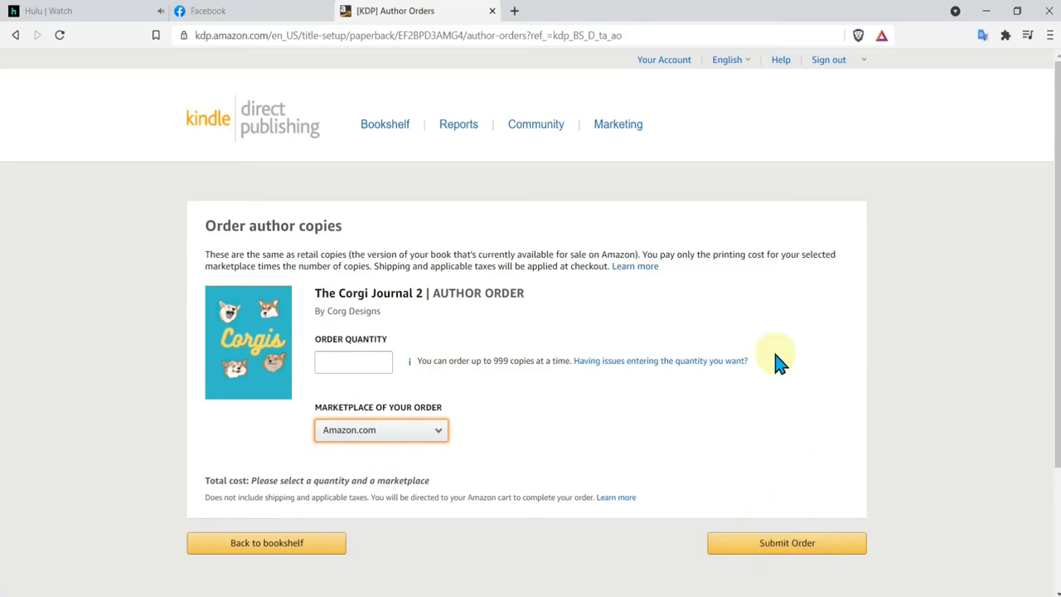
pyautogui.moveTo(290, 75)
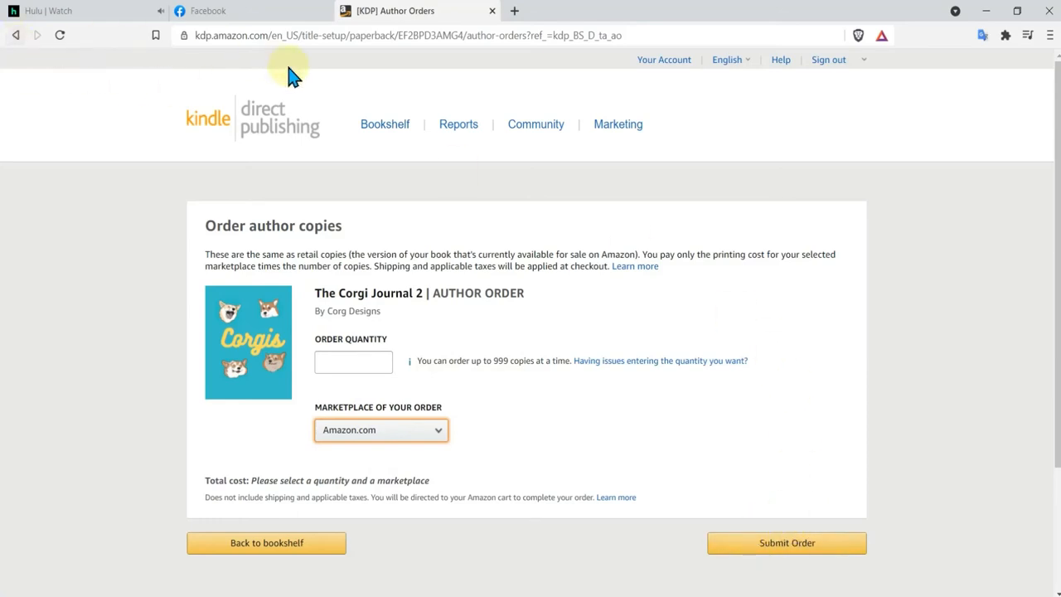
# - Go back to the Bookshelf and scroll down to The Corgi Journal paperback's actions
pyautogui.click(385, 123)
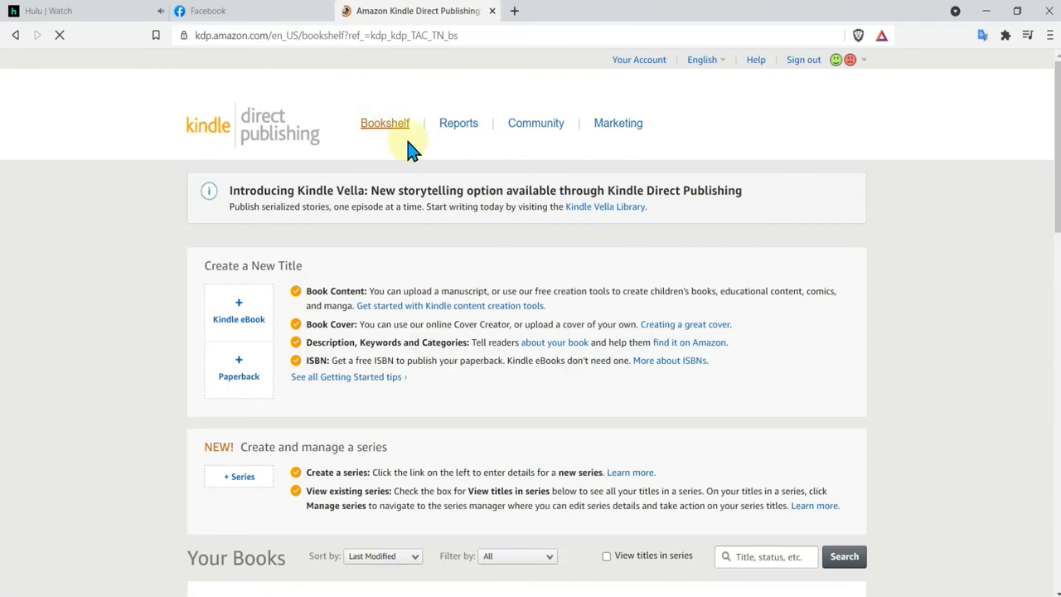
pyautogui.scroll(-3)
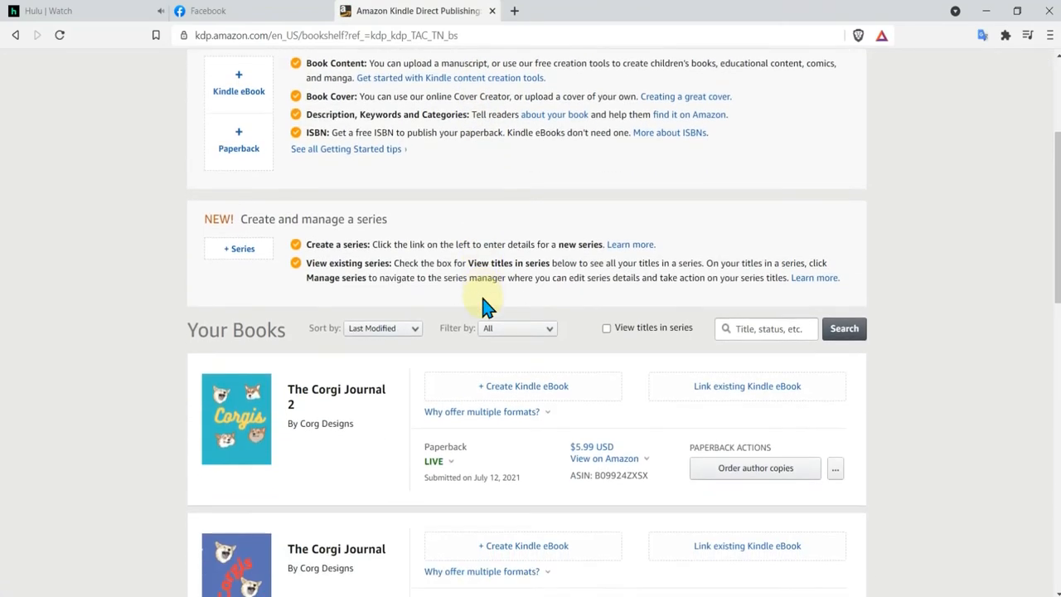
pyautogui.scroll(-3)
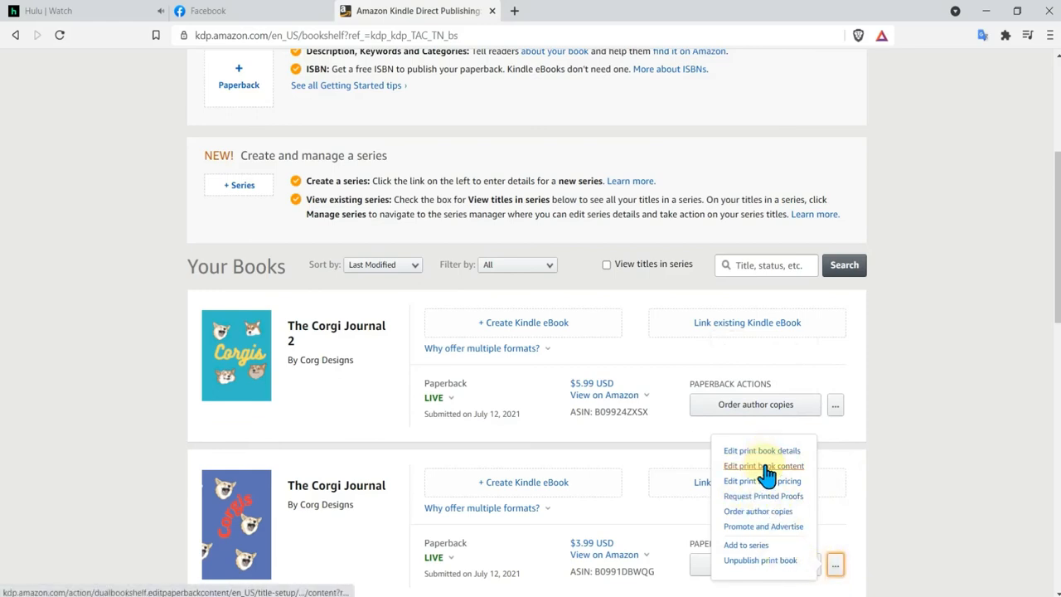
pyautogui.moveTo(762, 571)
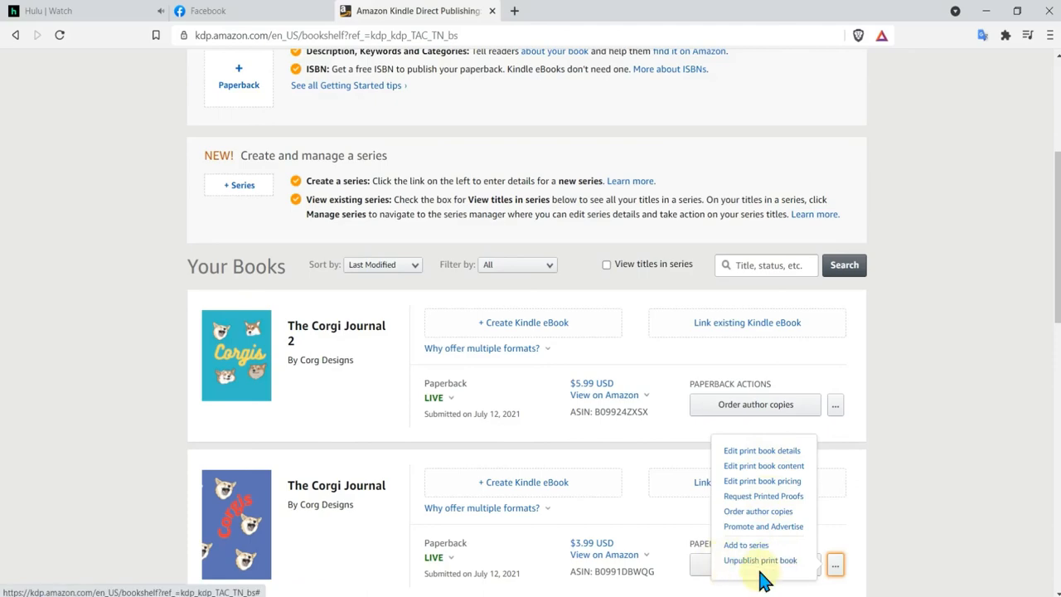